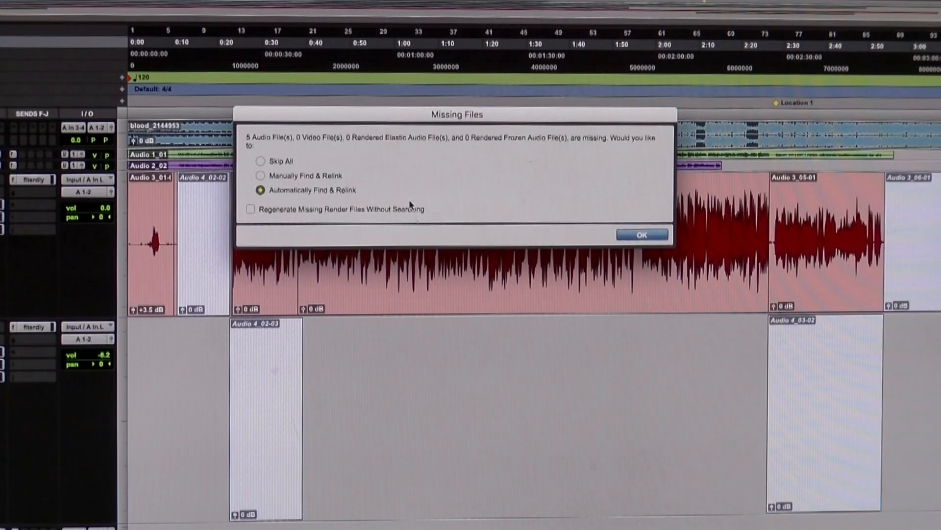
Auto-find and relink Audio 2_01.wav to its found copy and commit the link.
click(641, 235)
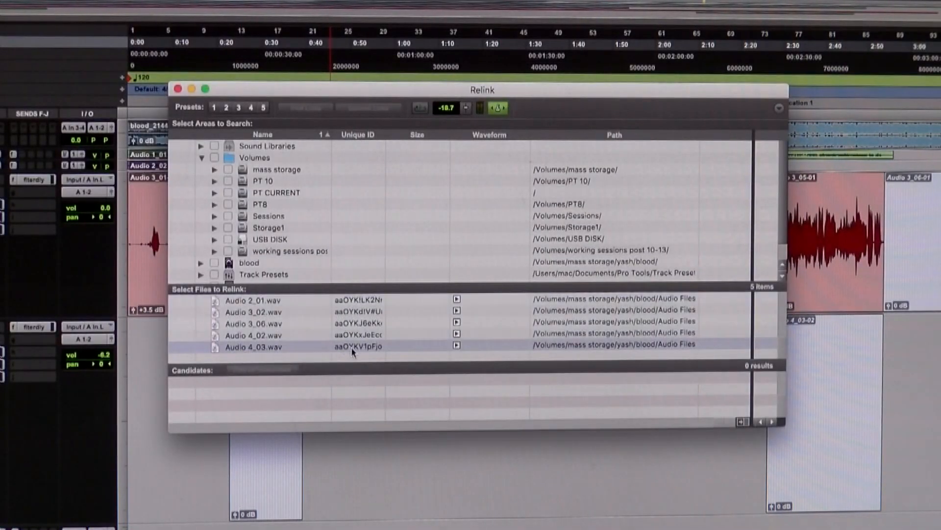
click(252, 300)
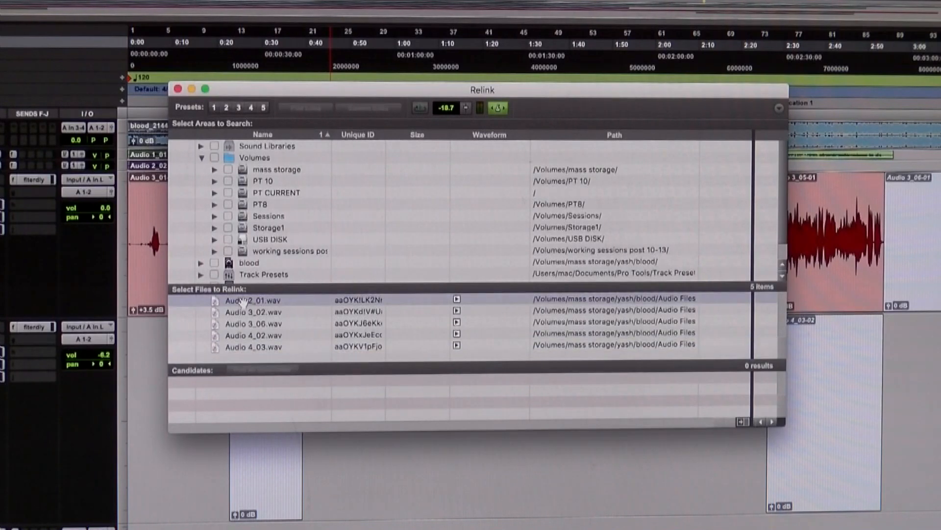
drag(252, 300, 285, 399)
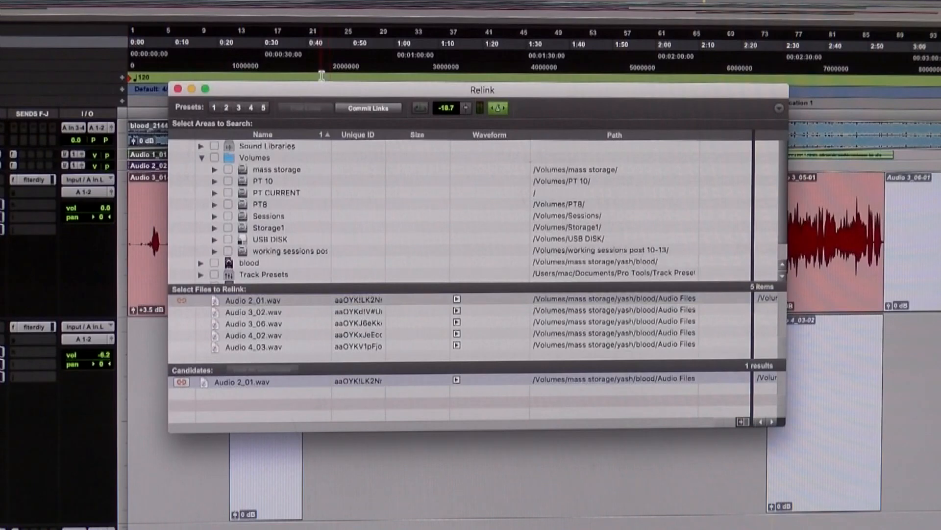
click(368, 108)
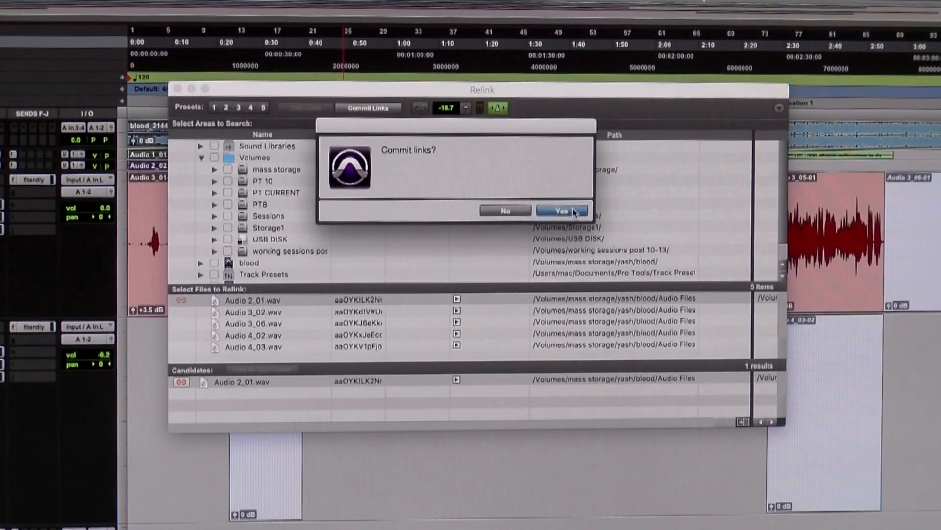
click(562, 210)
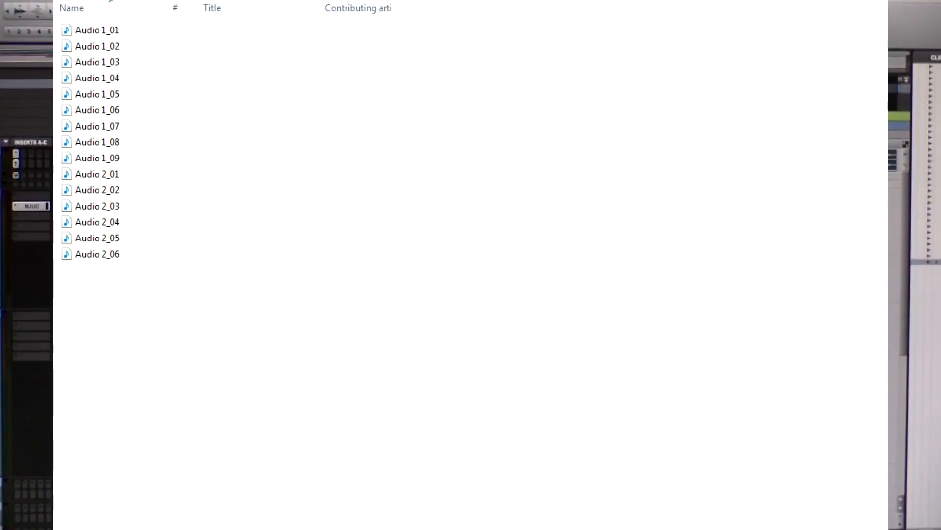
Show the session's Audio Files folder listing Audio 1_01 through Audio 2_06.
click(288, 13)
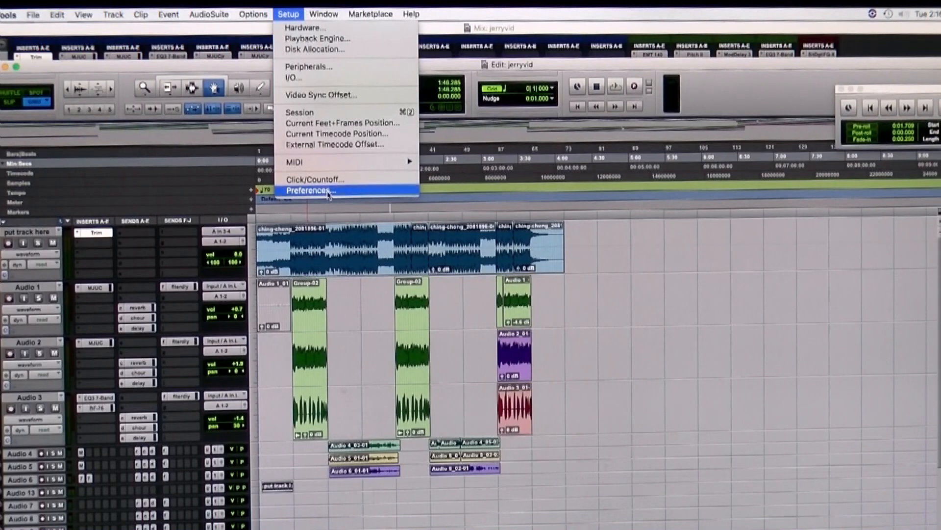
Bring up Preferences on the Operation settings with the auto backup options.
click(311, 190)
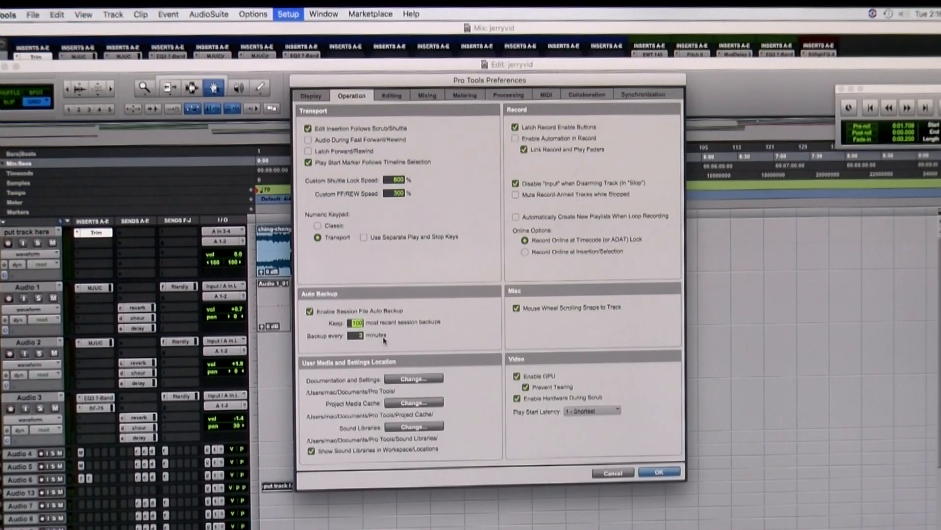
mouse_move(387, 340)
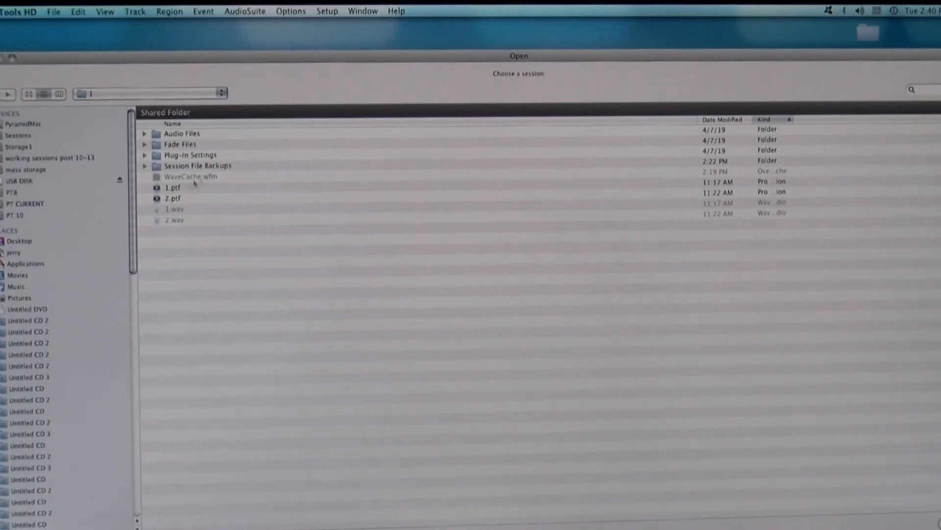
Enter the Session File Backups folder to choose a backup session.
double_click(196, 165)
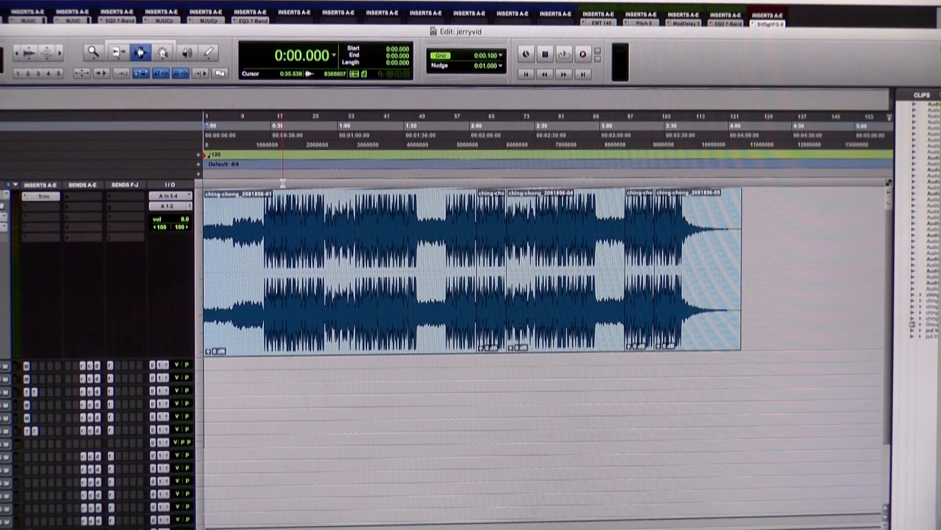
Place a marker at the song position, name it hook1, and jump back to it.
click(563, 54)
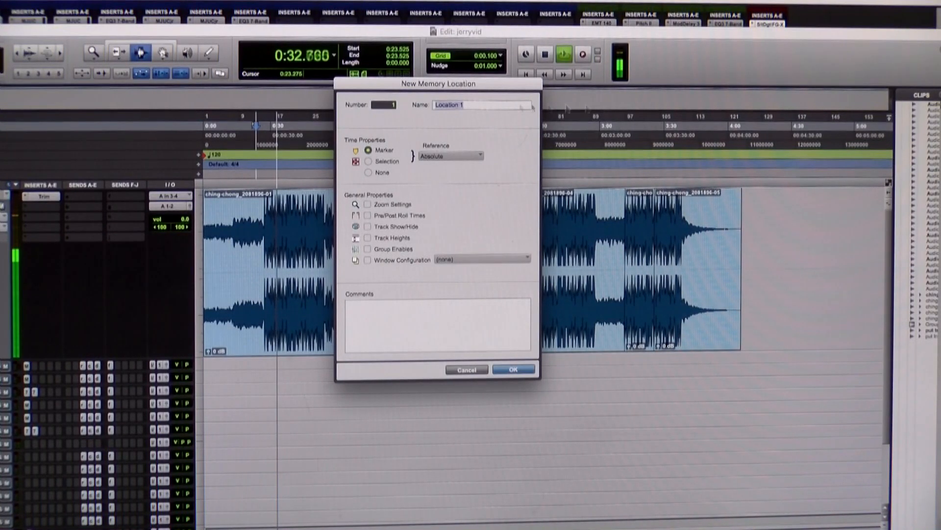
click(512, 369)
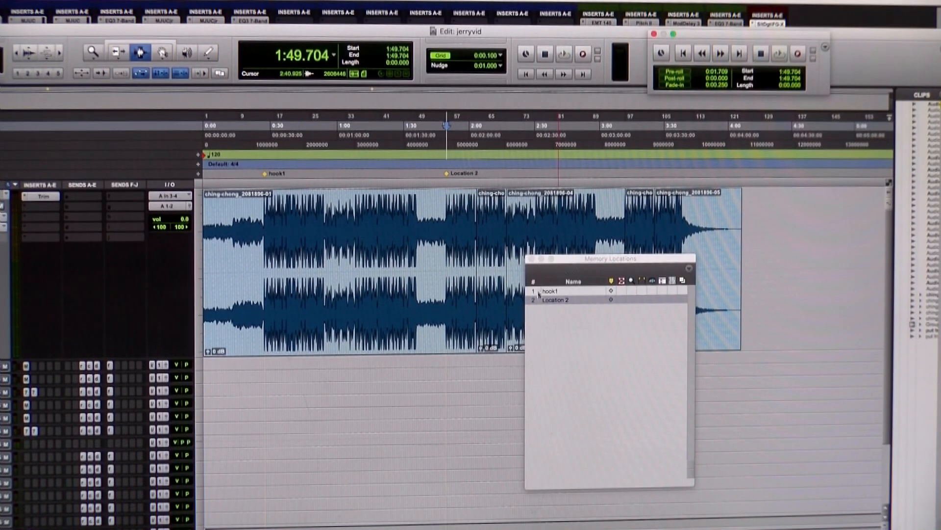
click(563, 53)
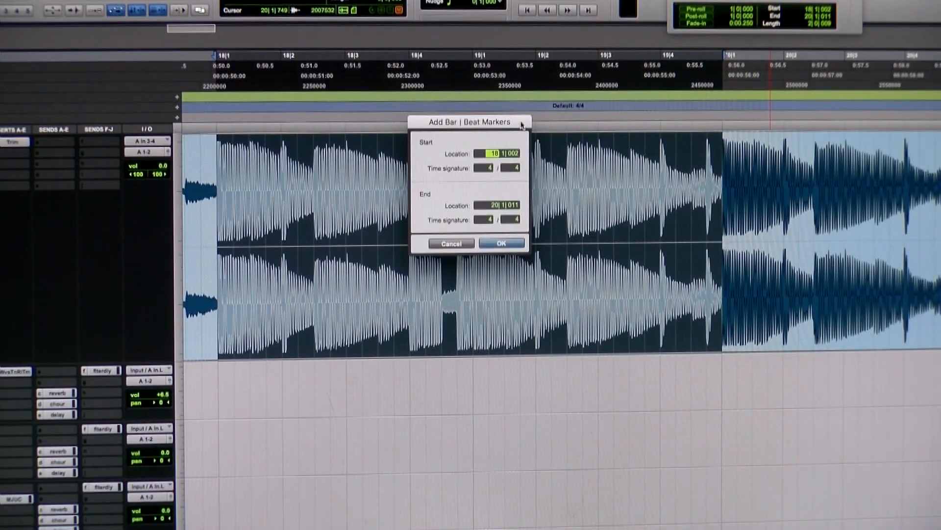
Set the loop as bars 1|1|000 to 3|1|000, giving a tempo marker of about 81.31 BPM.
drag(469, 121, 369, 162)
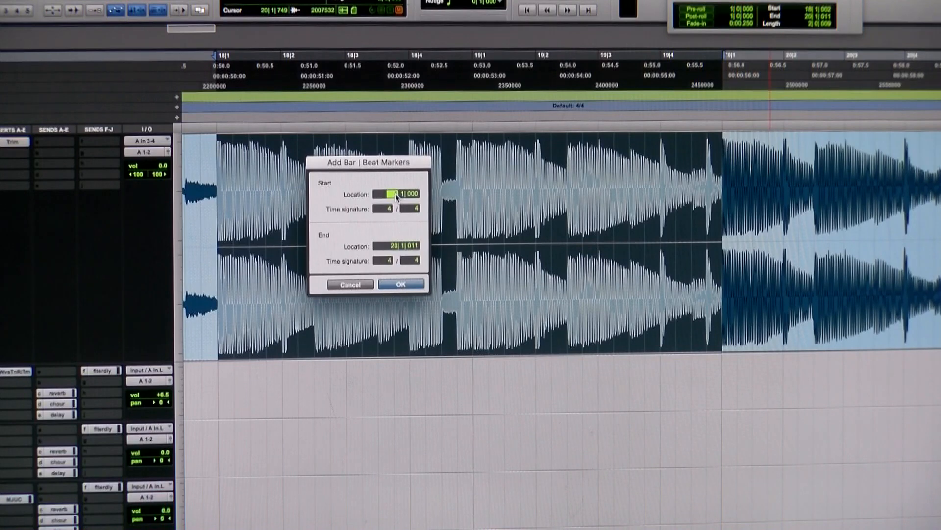
click(397, 245)
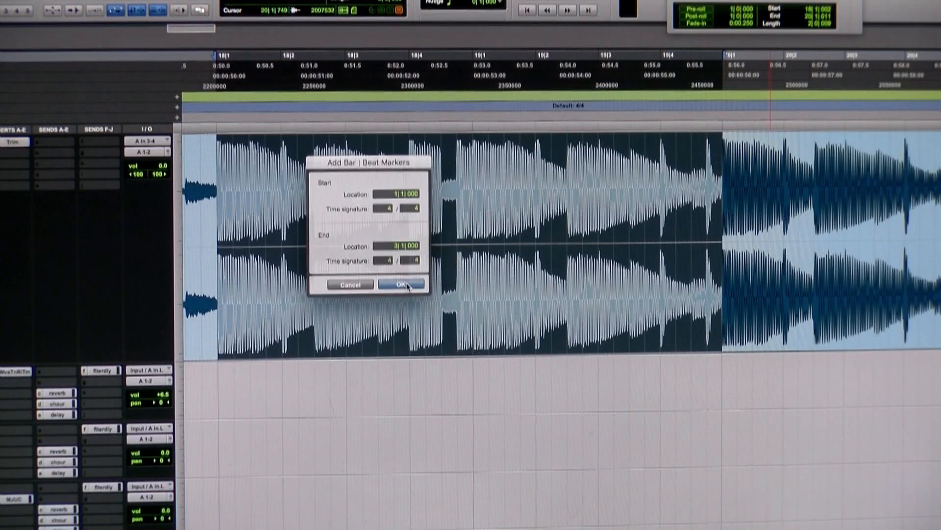
click(401, 284)
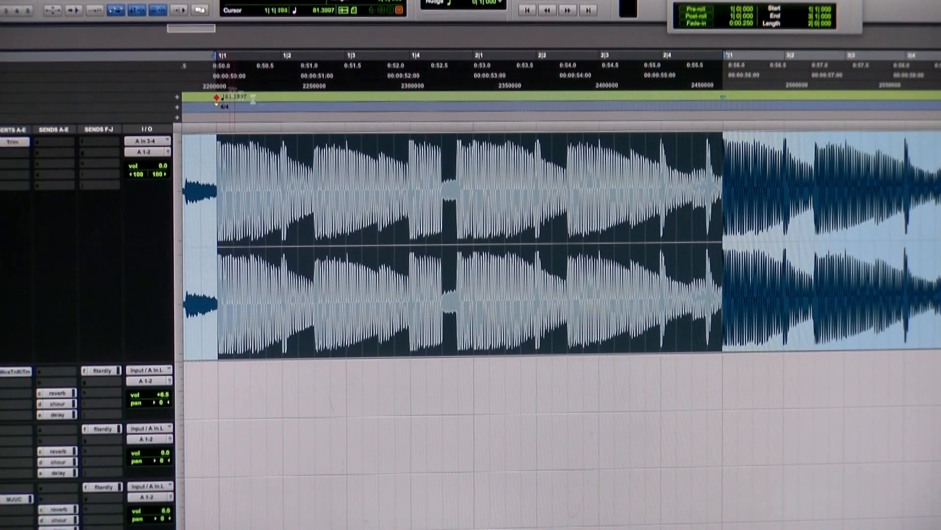
click(286, 108)
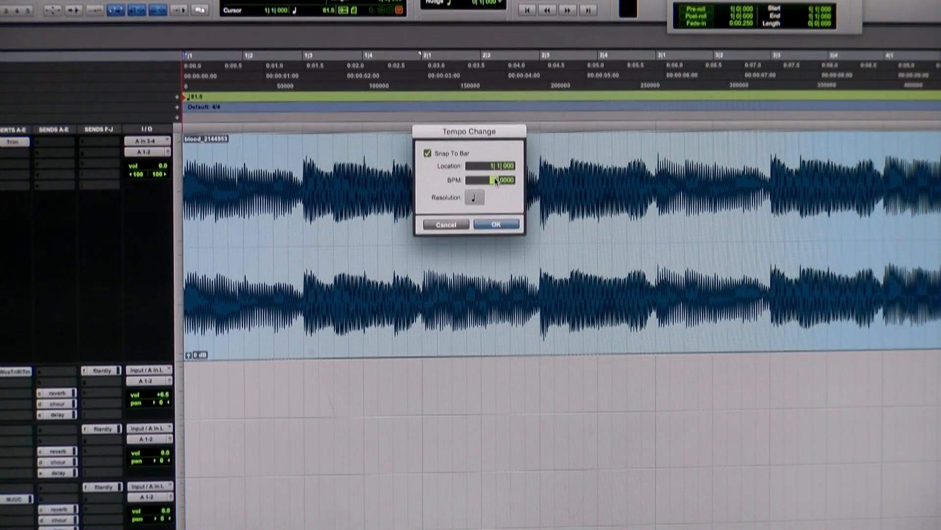
Edit the BPM value in Tempo Change at 1|1|000.
click(496, 224)
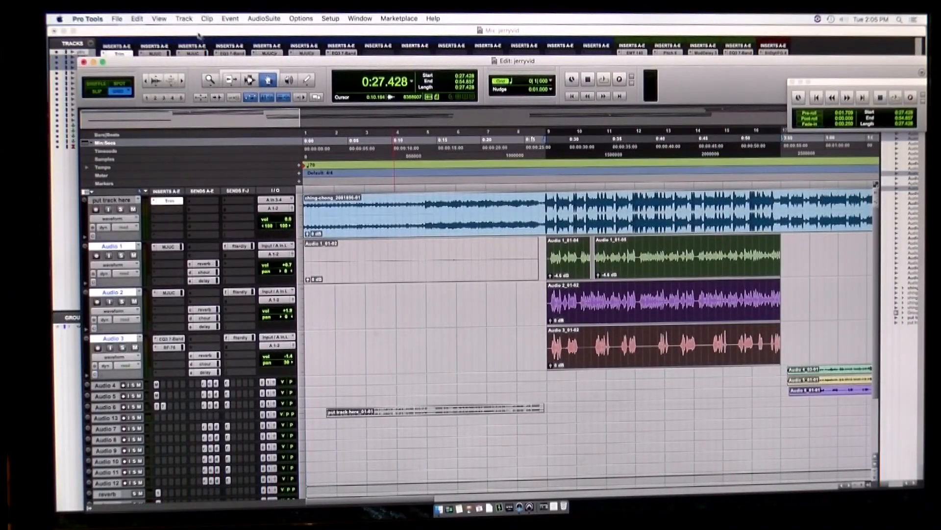
Group the Audio 1, Audio 2 and Audio 3 clips via Clip > Group.
click(207, 17)
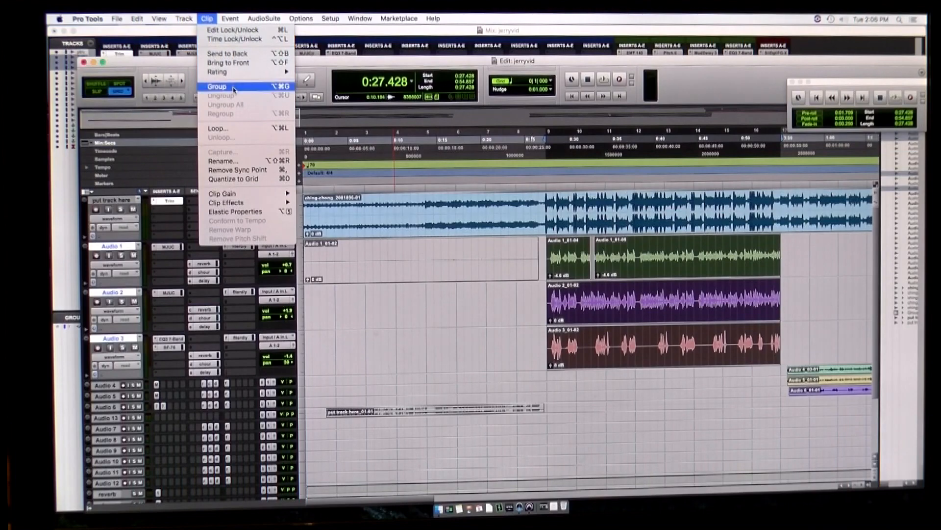
click(216, 87)
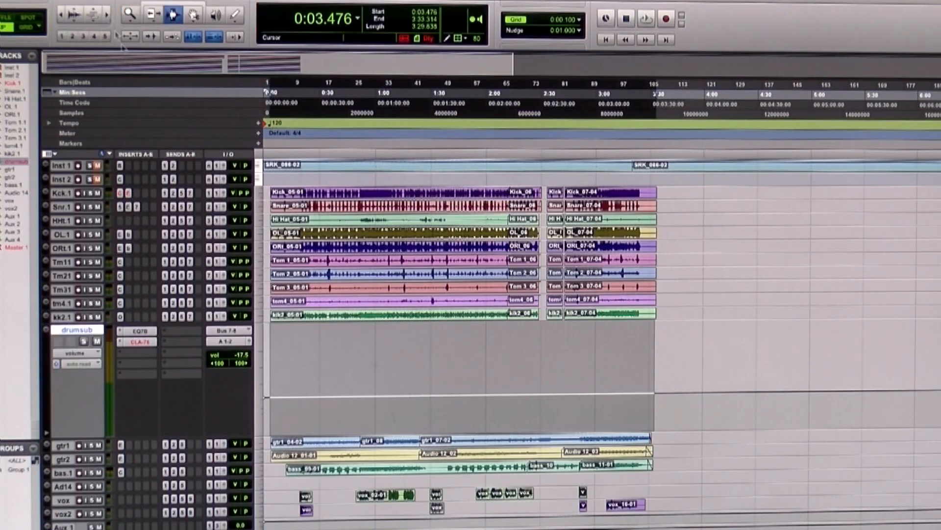
Start File > Import > Session Data to bring in another session's tracks.
click(24, 3)
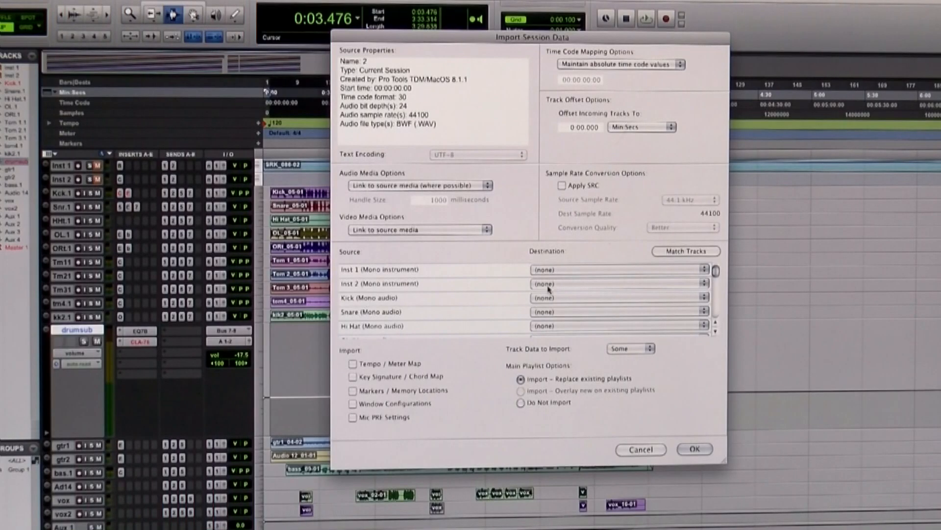
mouse_move(402, 303)
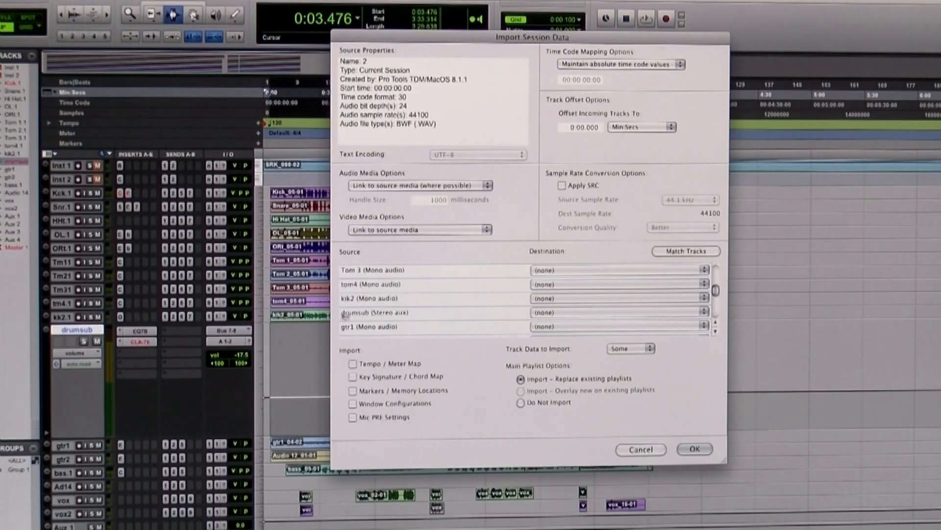
Set the drumsub track's destination so the drum tracks import as new tracks.
click(694, 448)
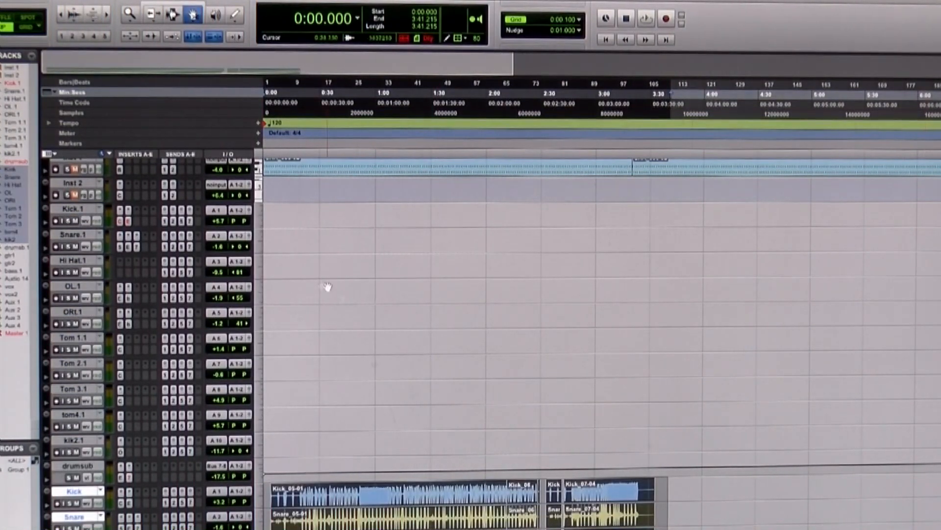
click(72, 207)
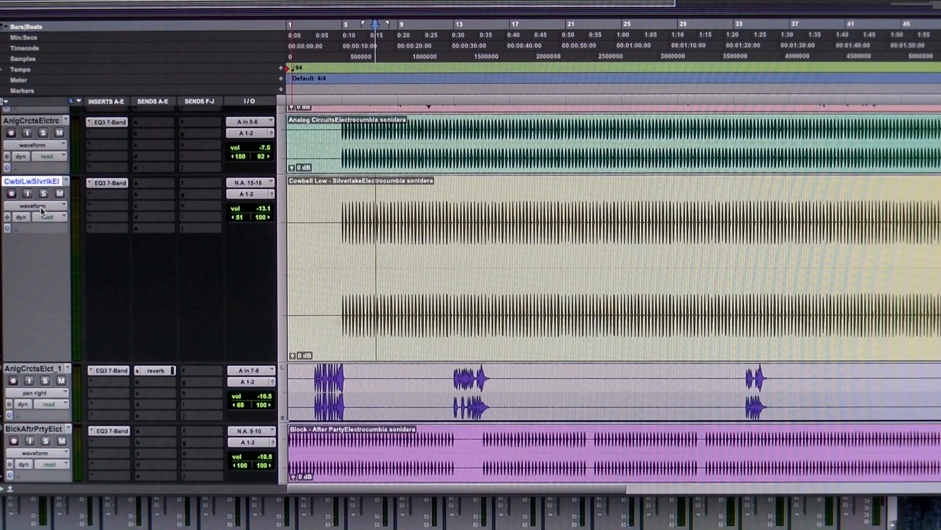
Show the Cowbell Low track's pan automation lane and draw a zigzag pan curve across the clip.
click(34, 205)
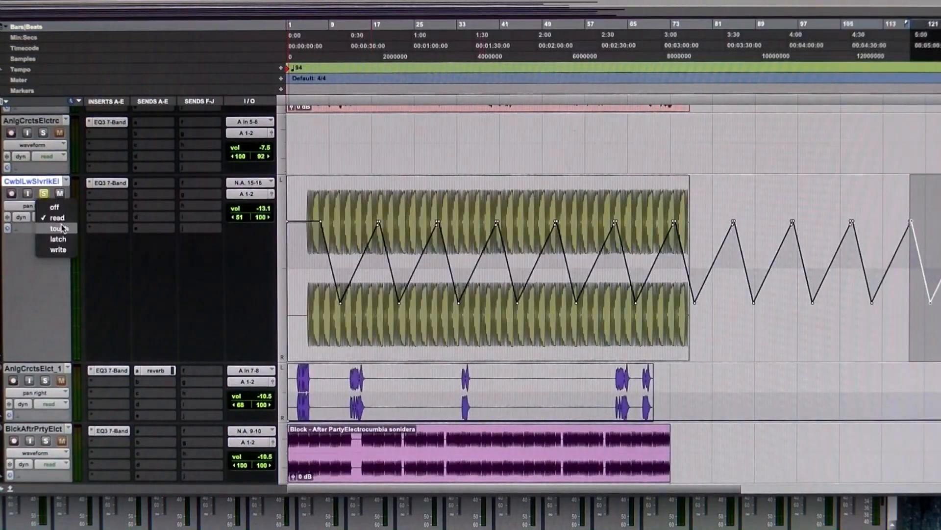
Switch Cowbell Low to Latch automation and play back to record live pan moves.
click(58, 229)
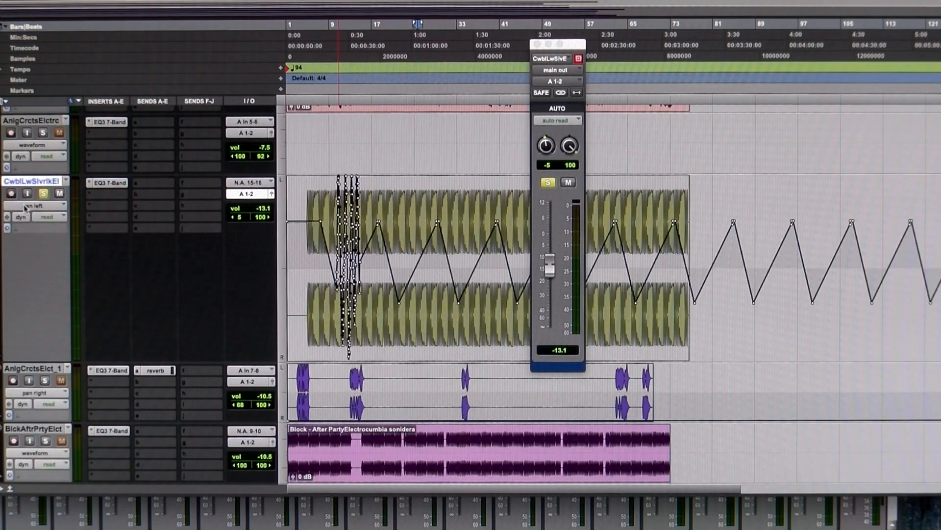
click(46, 217)
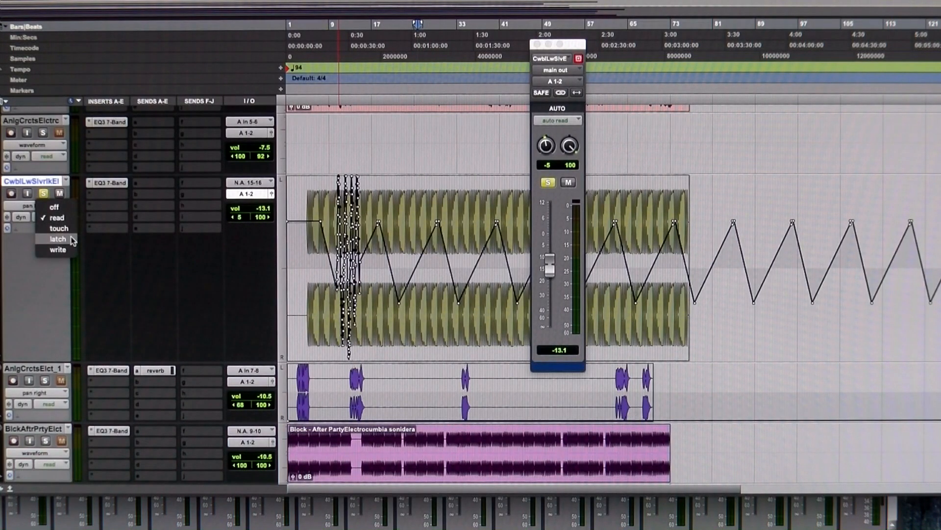
click(57, 238)
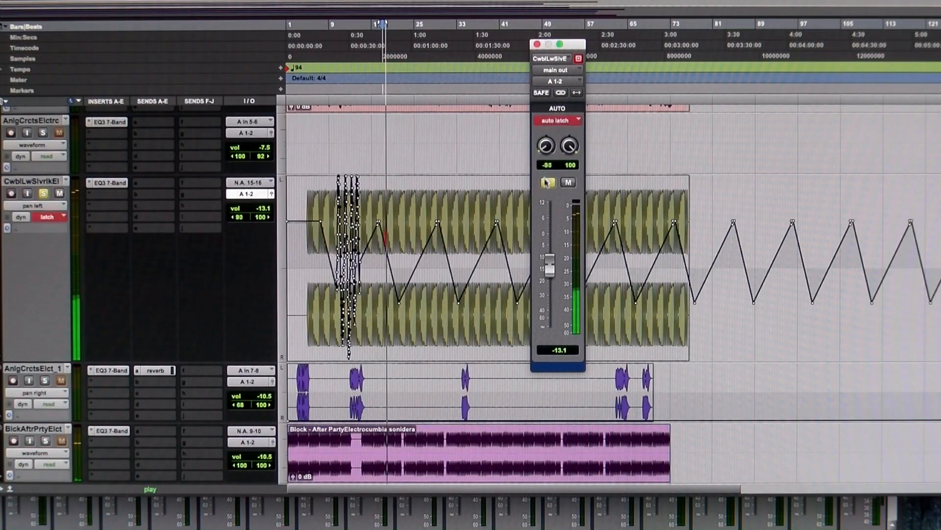
click(547, 182)
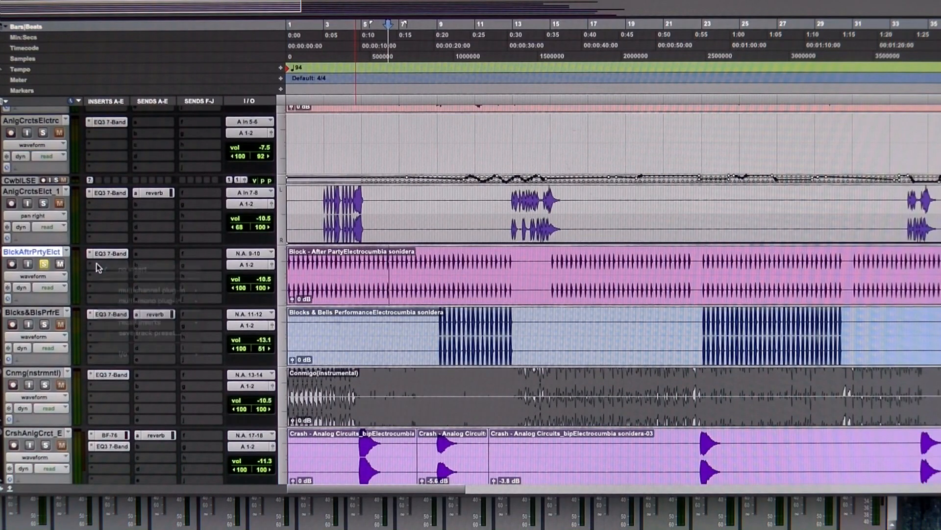
Insert a D-Verb reverb on Block After Party and lower its dry/wet mix to 40%.
click(110, 253)
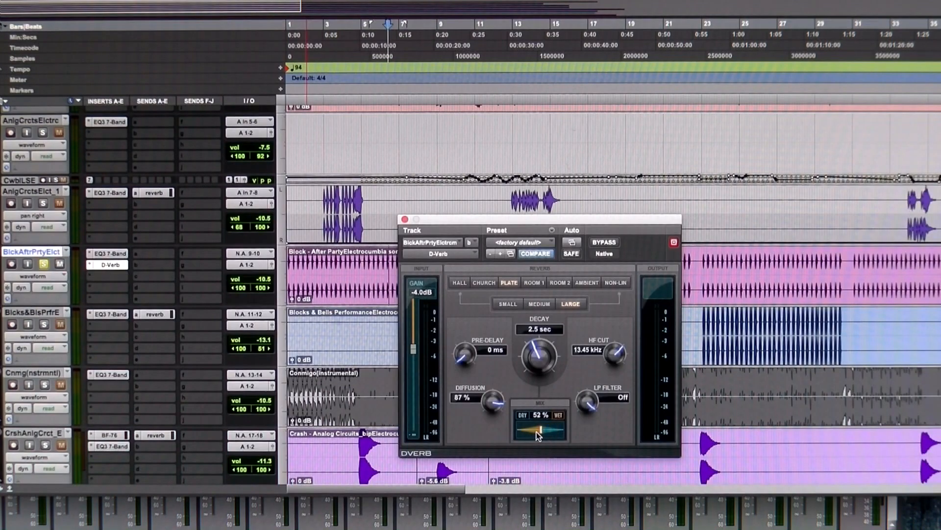
drag(537, 427, 529, 431)
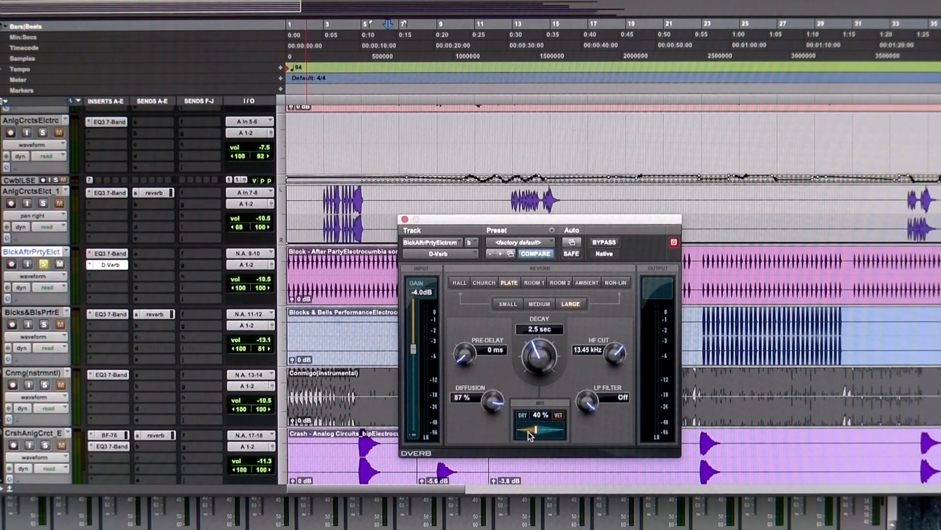
drag(529, 433, 555, 444)
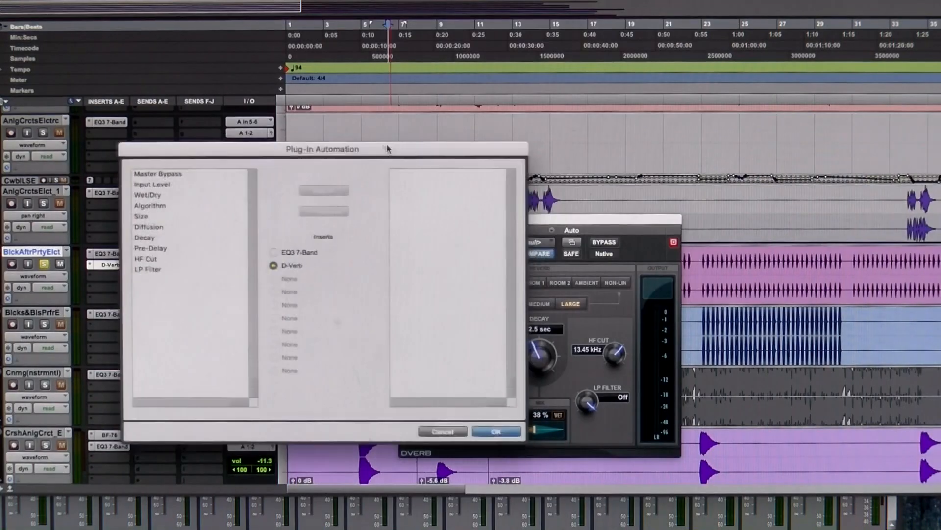
Move the Plug-In Automation window aside while enabling the D-Verb's parameters for automation.
drag(387, 149, 355, 135)
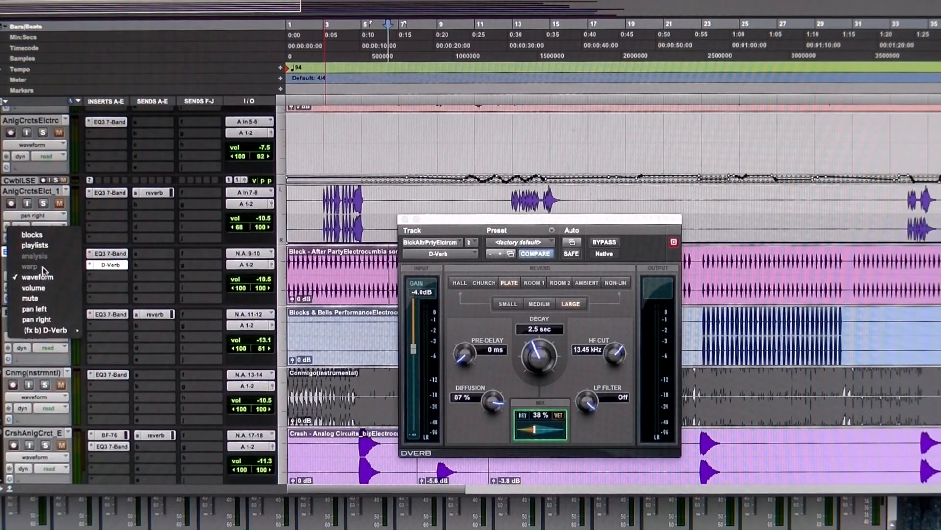
mouse_move(44, 330)
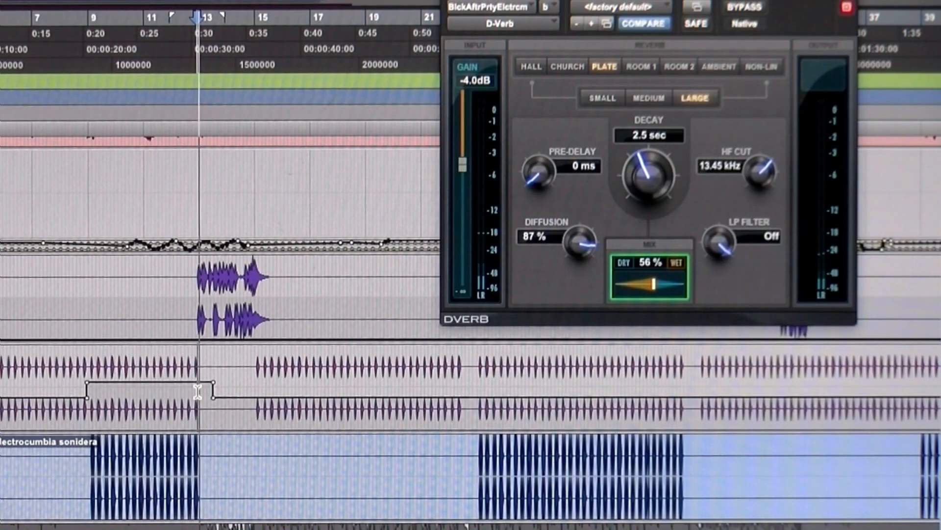
Raise the D-Verb mix automation on Block After Party for bars 9 to 13.
drag(651, 285, 634, 286)
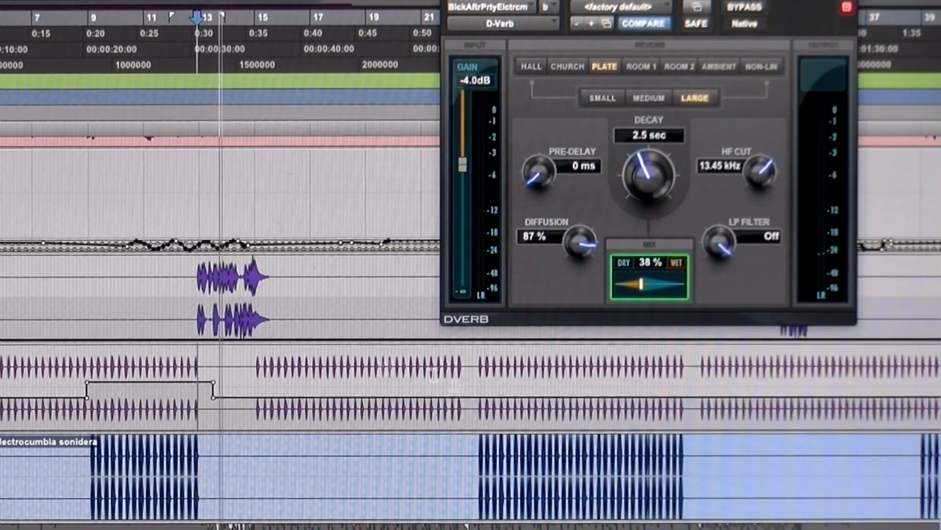